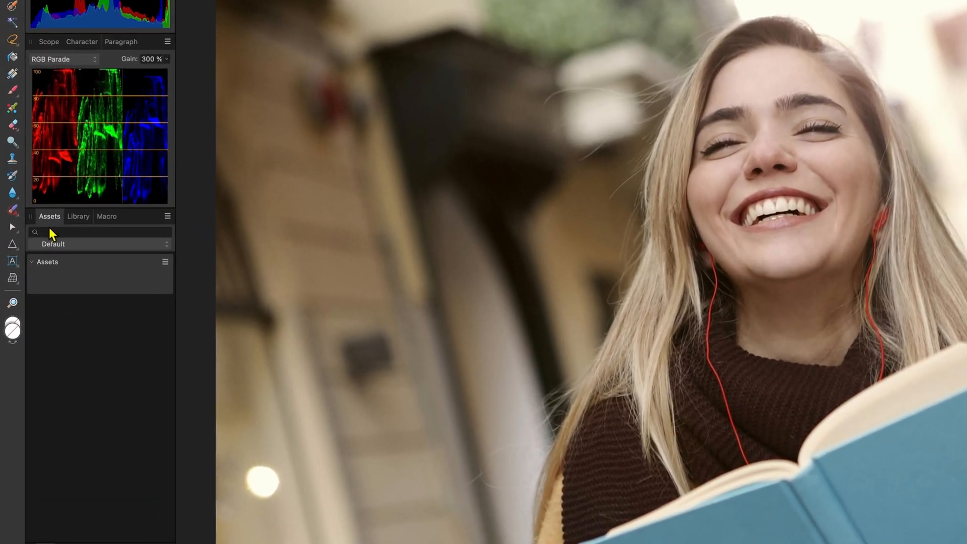
- Import GF-CoolTool.afassets into the Assets panel, adding GF-Tools 2 with Color Detection and Hue Colors
{"action": "left_click", "coordinate": [361, 6]}
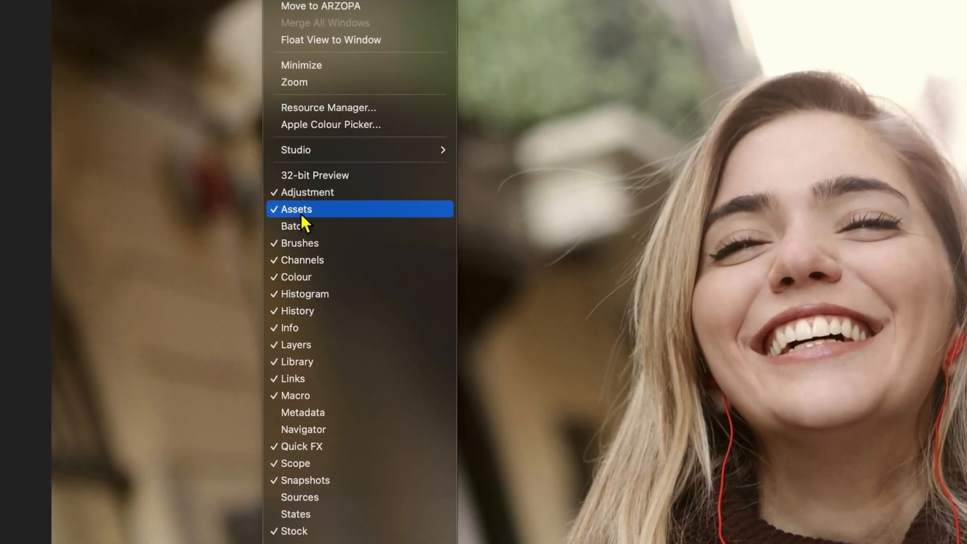
{"action": "left_click", "coordinate": [297, 210]}
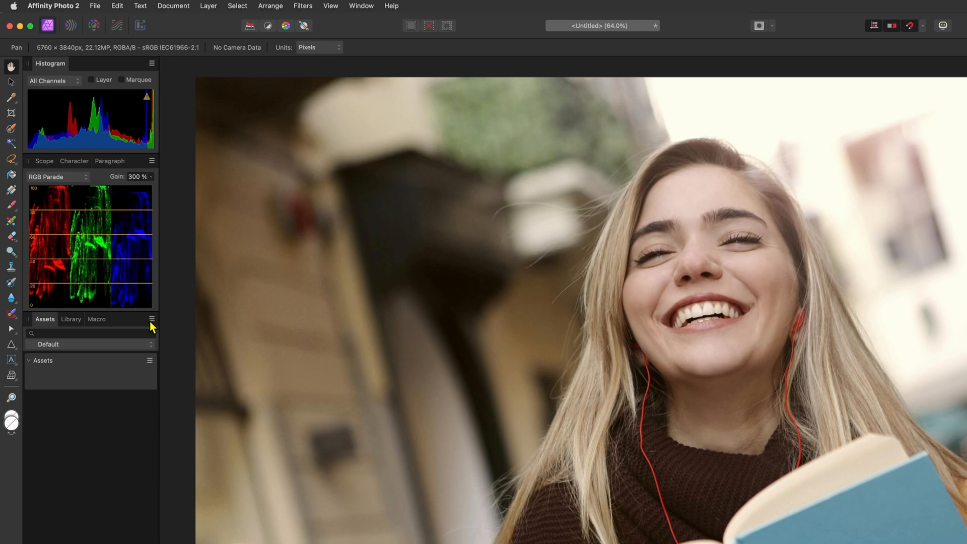
{"action": "left_click", "coordinate": [151, 319]}
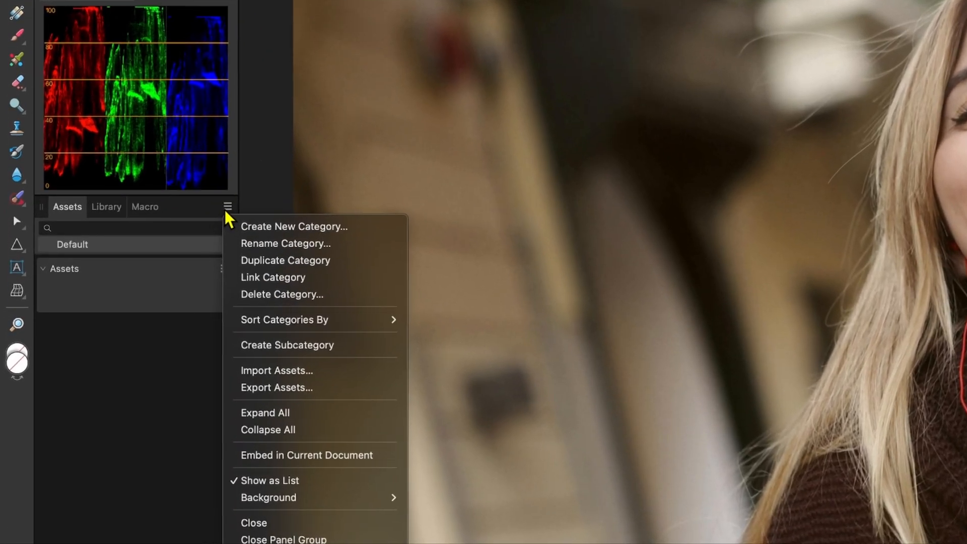
{"action": "mouse_move", "coordinate": [290, 370]}
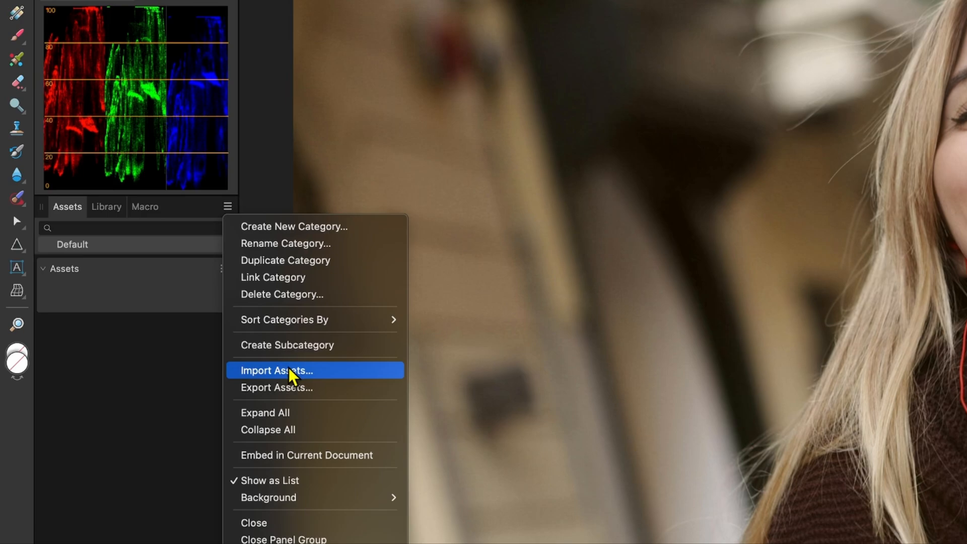
{"action": "left_click", "coordinate": [276, 370]}
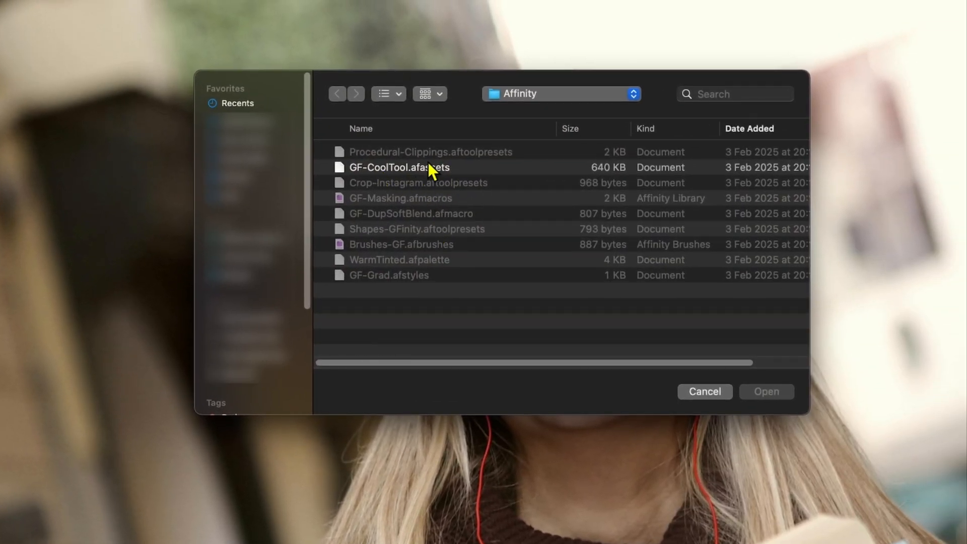
{"action": "left_click", "coordinate": [398, 167]}
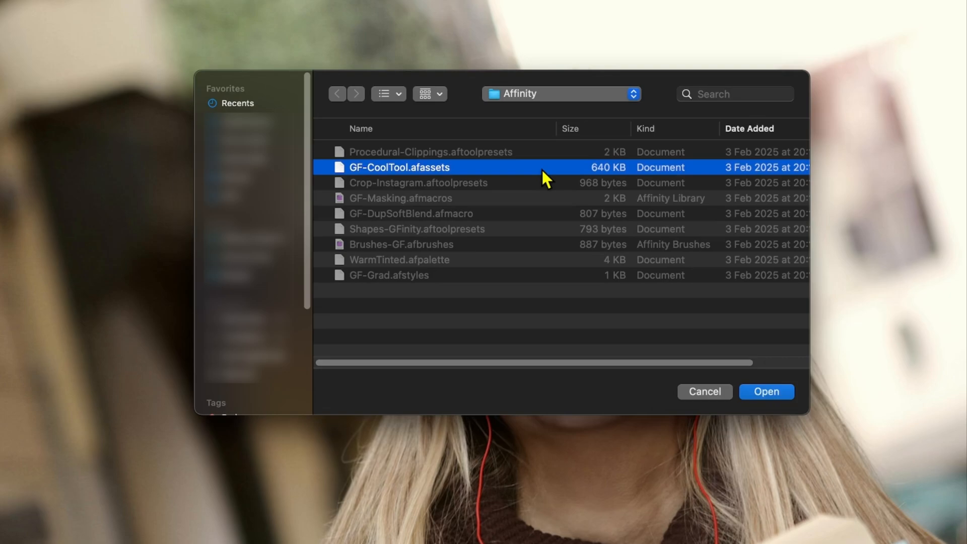
{"action": "mouse_move", "coordinate": [662, 318]}
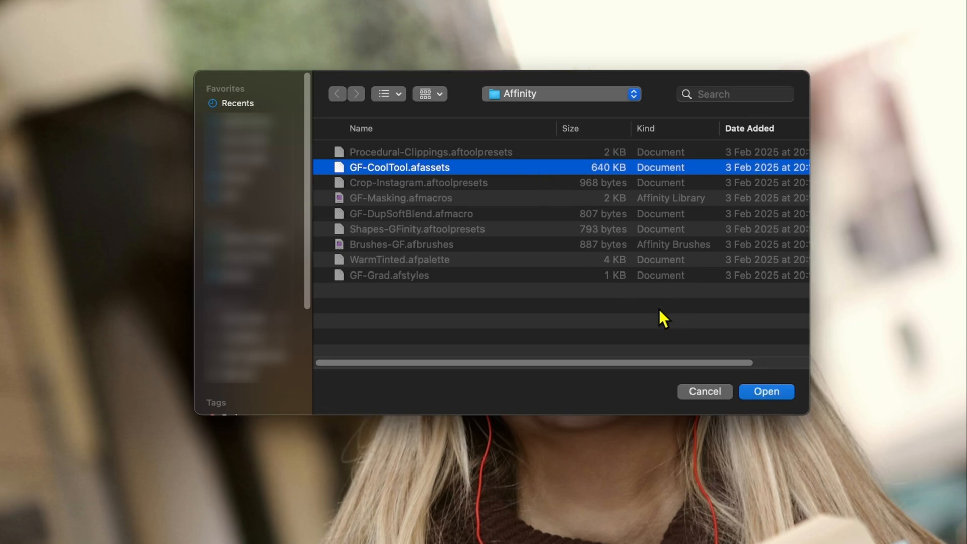
{"action": "left_click", "coordinate": [765, 392]}
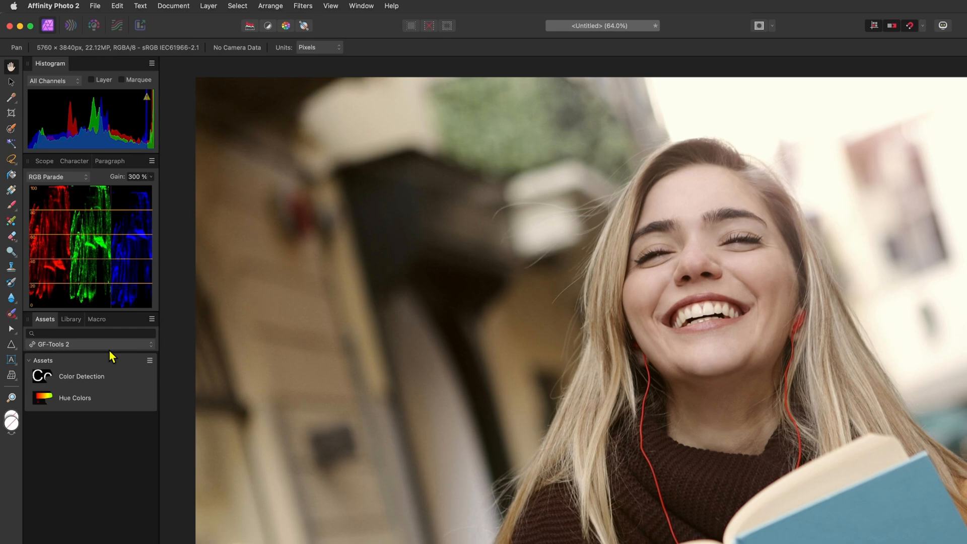
{"action": "mouse_move", "coordinate": [113, 356]}
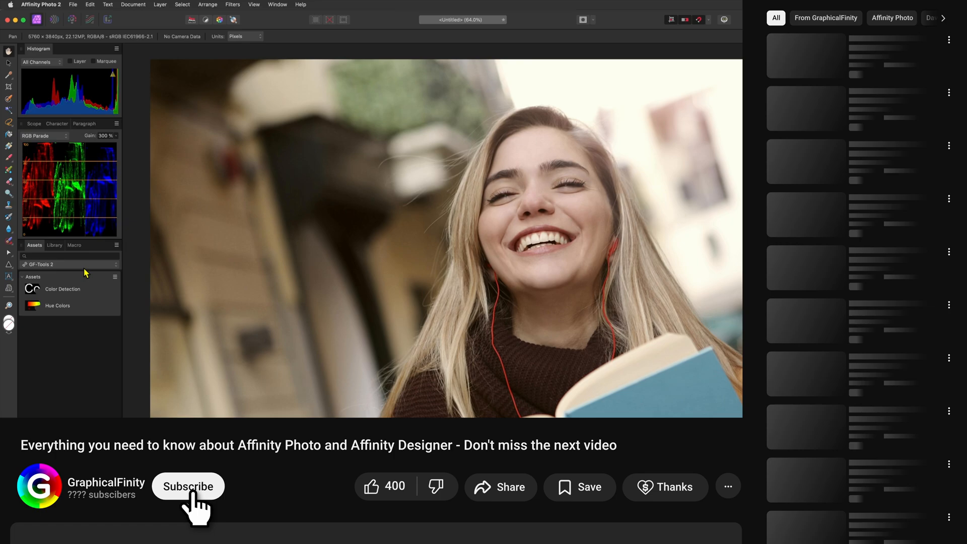
{"action": "left_click", "coordinate": [188, 486]}
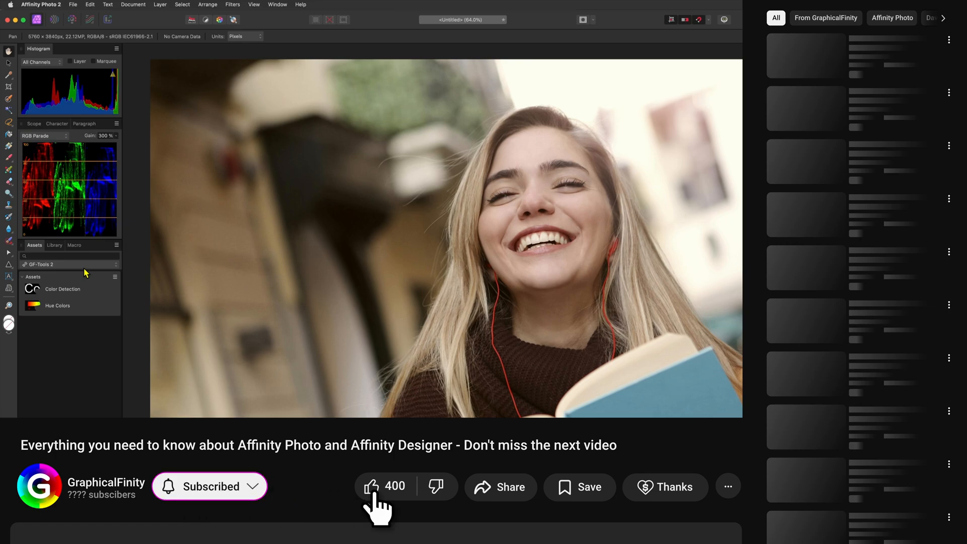
{"action": "left_click", "coordinate": [371, 487]}
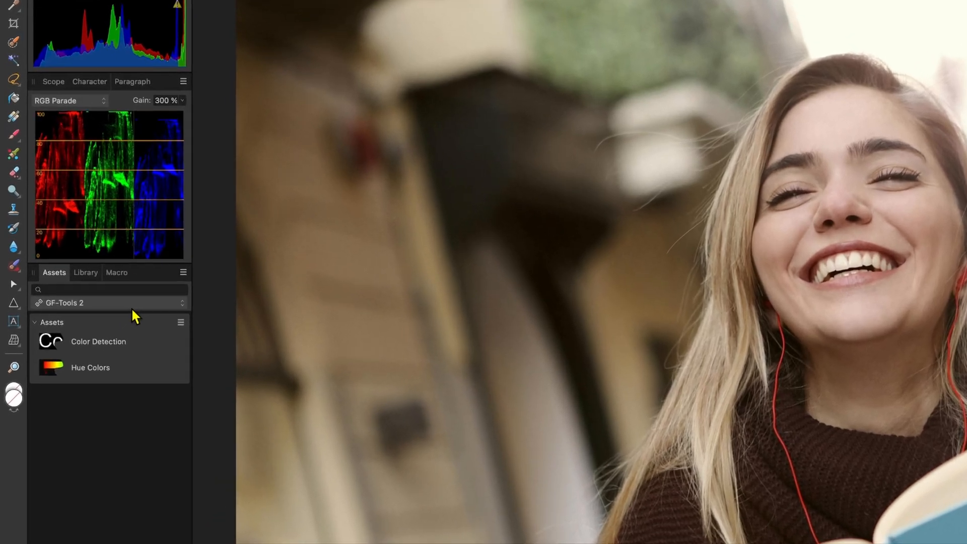
- Switch the Assets category dropdown from GF-Tools 2 to GF-Tools with its Color tools group
{"action": "left_click", "coordinate": [108, 303]}
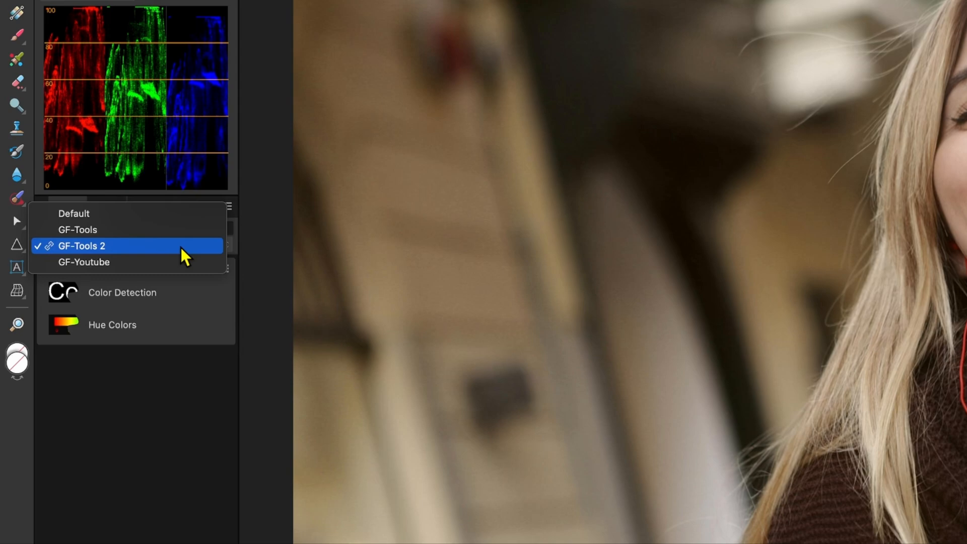
{"action": "mouse_move", "coordinate": [153, 250]}
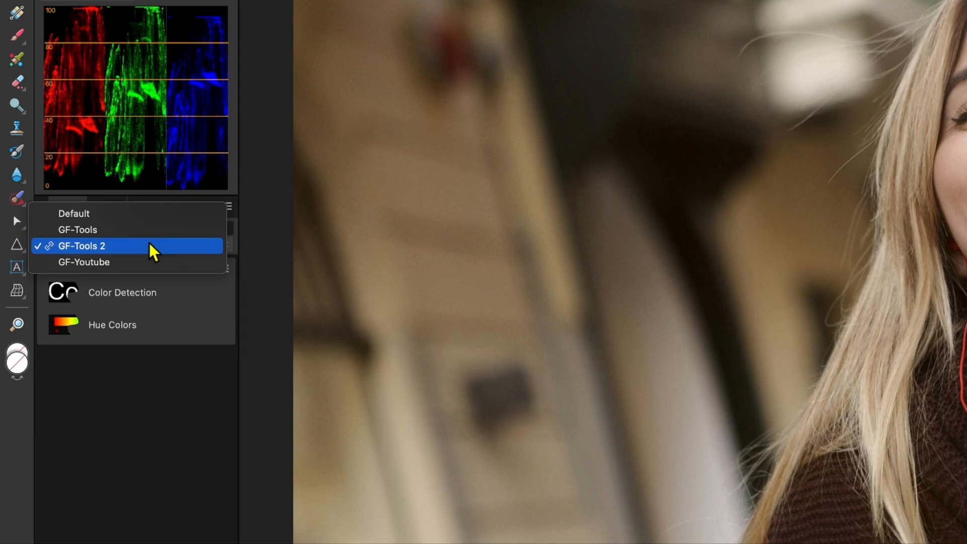
{"action": "left_click", "coordinate": [82, 246]}
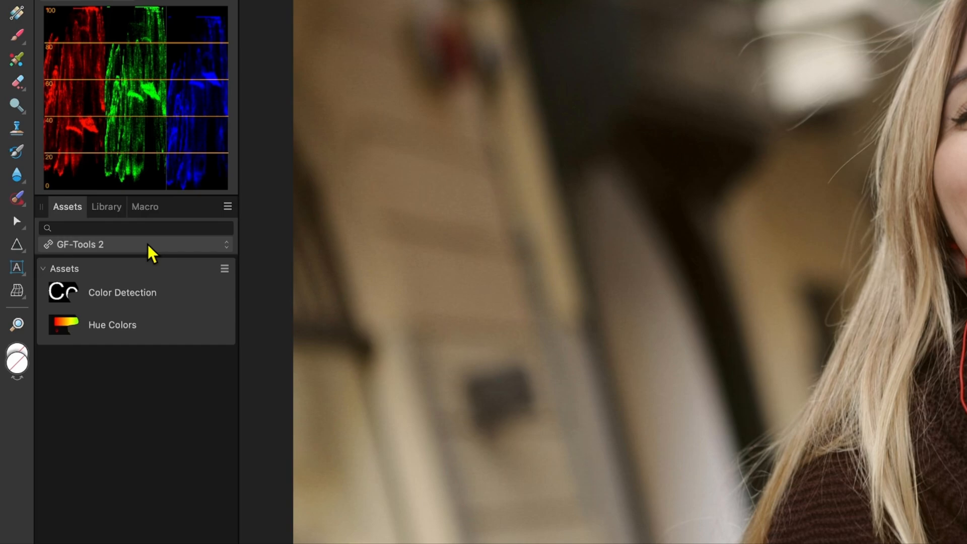
{"action": "mouse_move", "coordinate": [44, 259]}
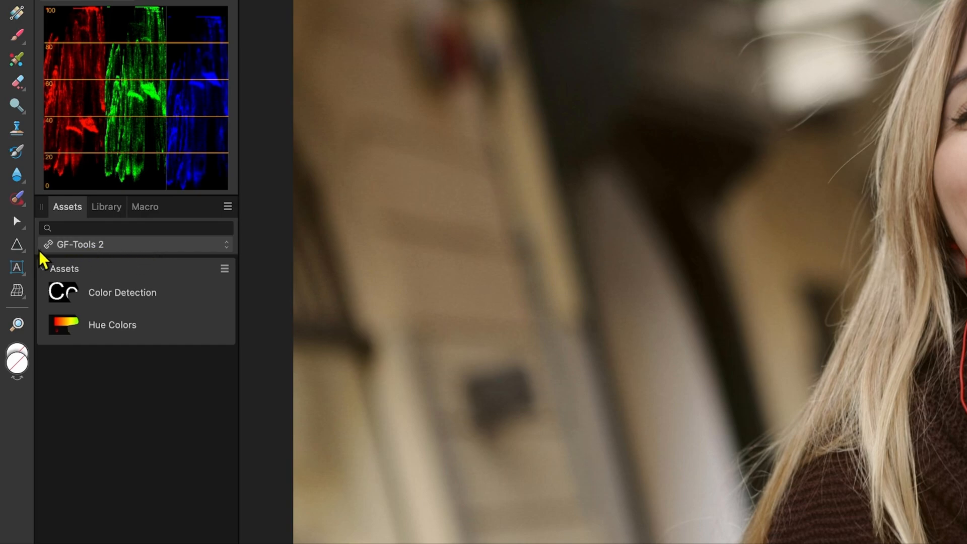
{"action": "mouse_move", "coordinate": [53, 264]}
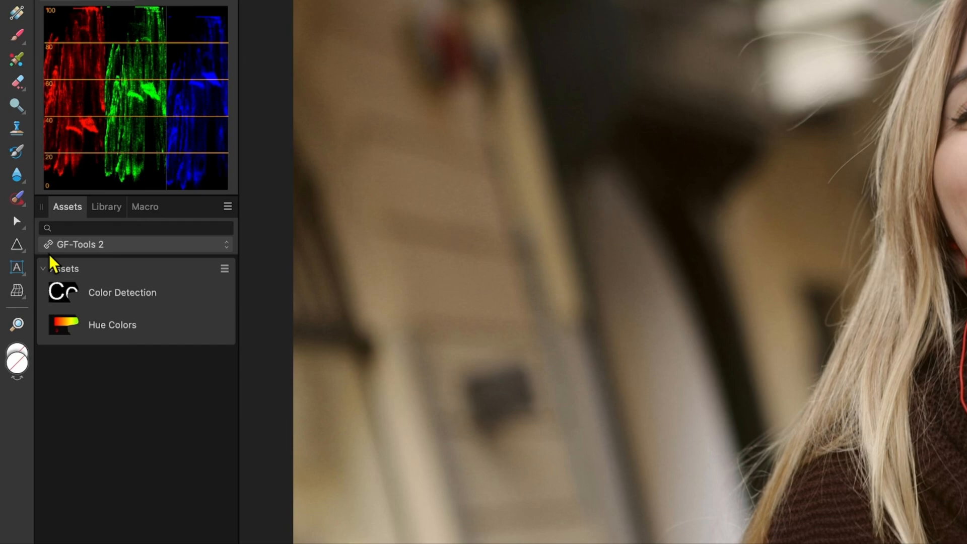
{"action": "left_click", "coordinate": [136, 244]}
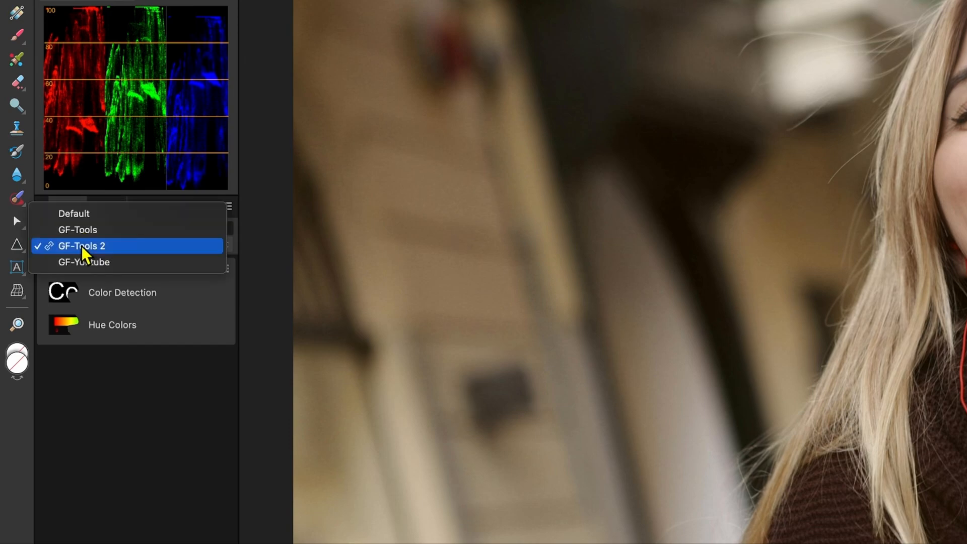
{"action": "left_click", "coordinate": [75, 244]}
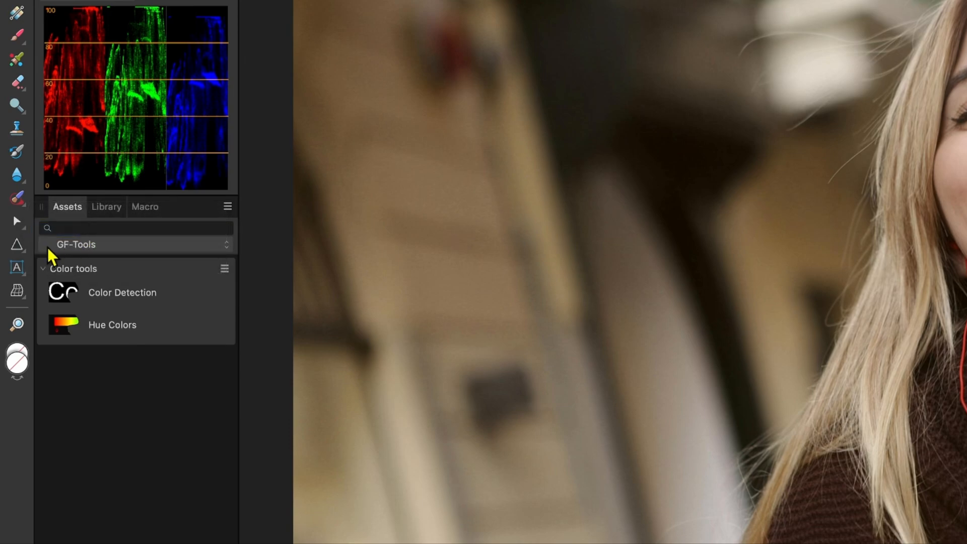
{"action": "mouse_move", "coordinate": [230, 215]}
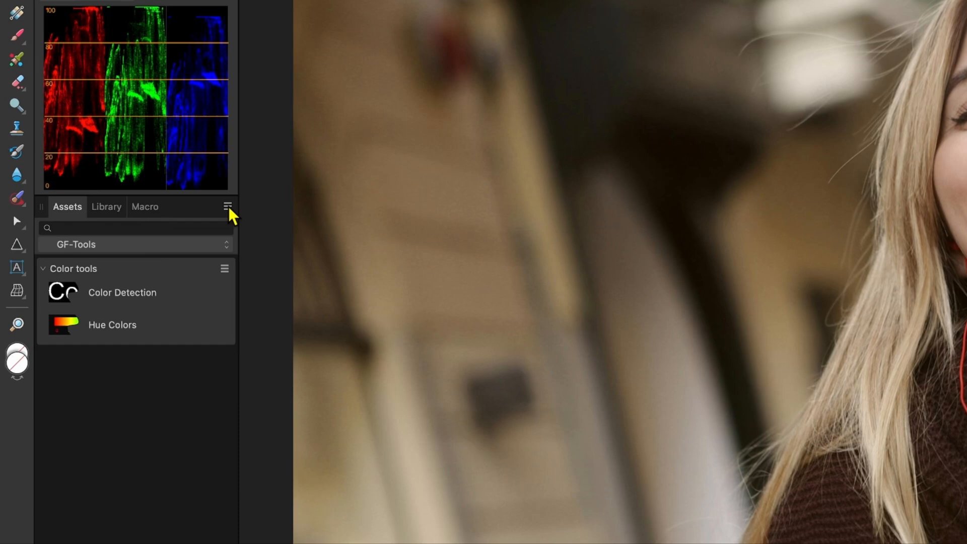
- Link the GF-Tools asset category to its source file via the panel menu
{"action": "left_click", "coordinate": [228, 205]}
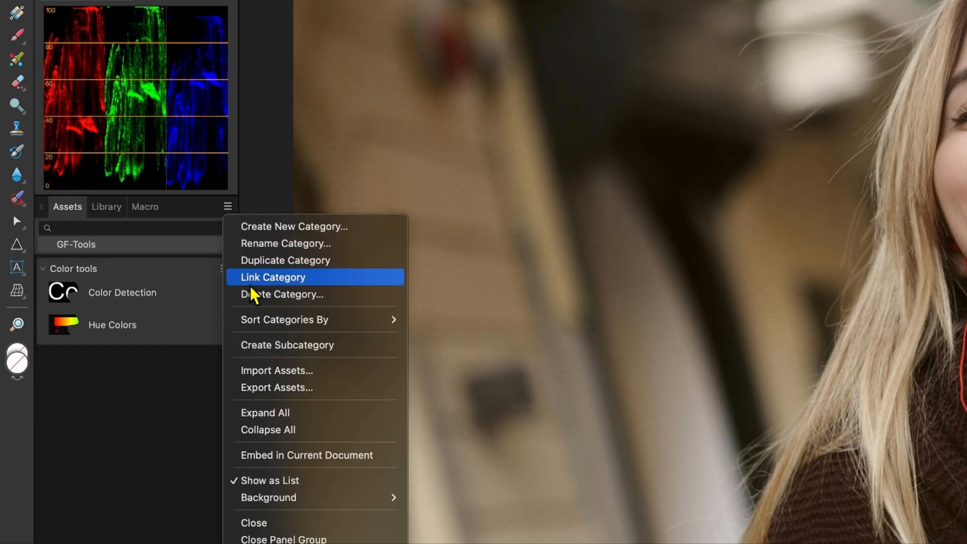
{"action": "left_click", "coordinate": [273, 277]}
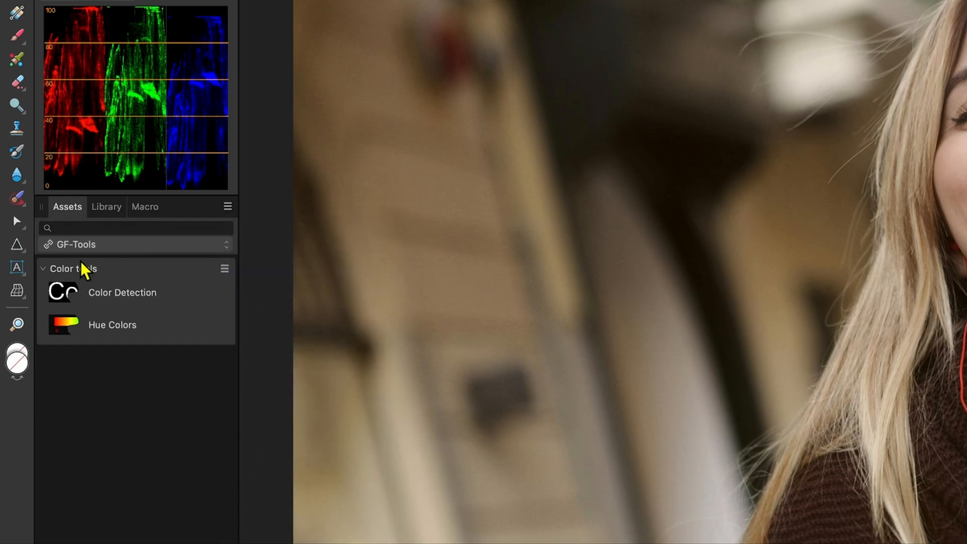
{"action": "mouse_move", "coordinate": [54, 261]}
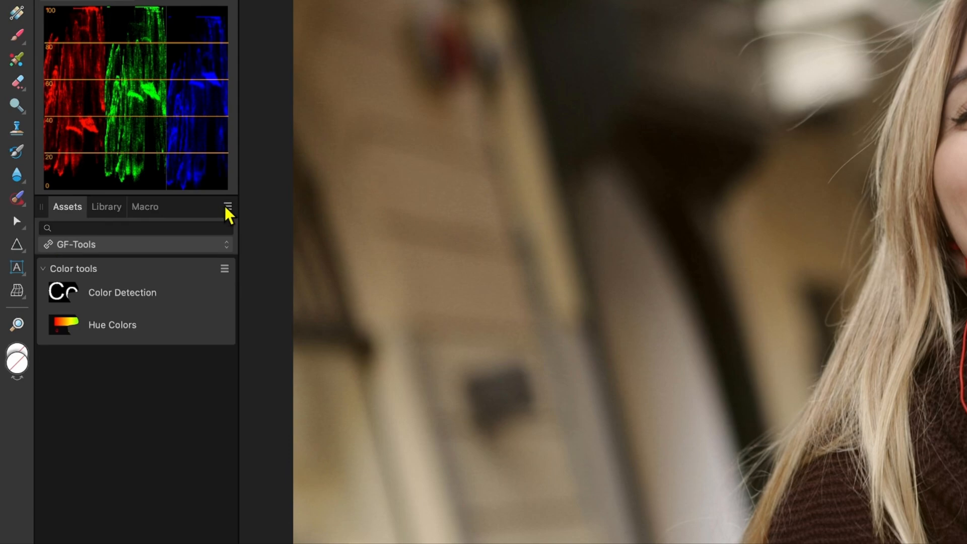
- Turn off Show as List so the GF-Tools assets display as thumbnails
{"action": "left_click", "coordinate": [228, 207]}
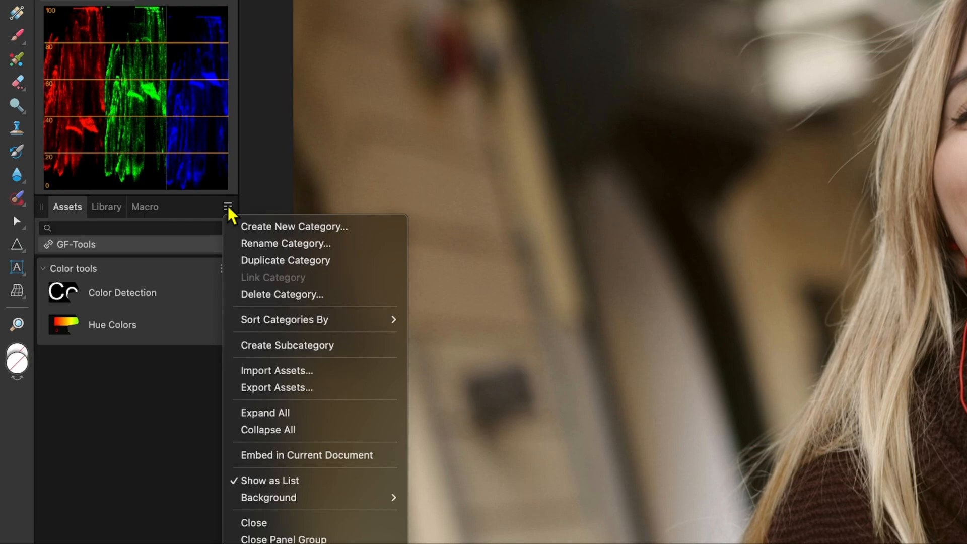
{"action": "mouse_move", "coordinate": [314, 480]}
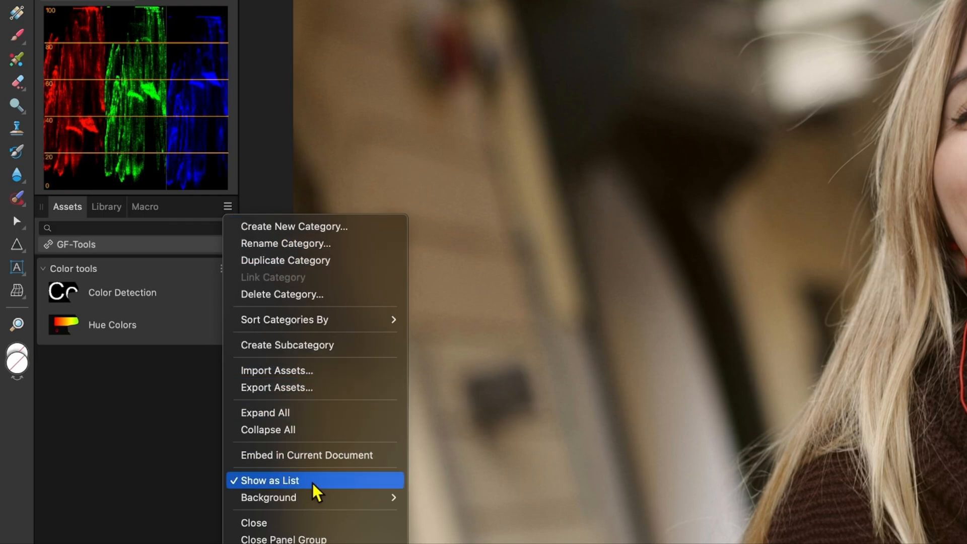
{"action": "left_click", "coordinate": [270, 480]}
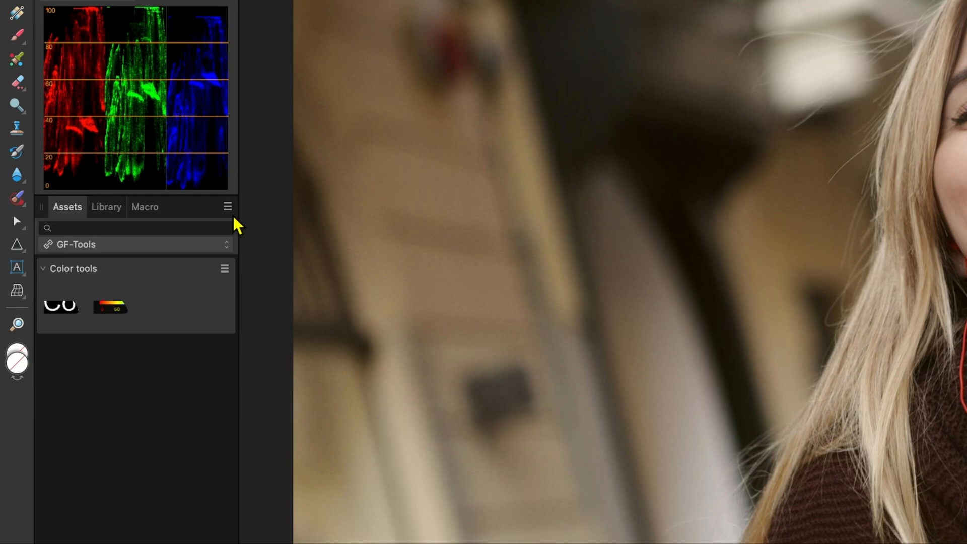
{"action": "left_click", "coordinate": [228, 205]}
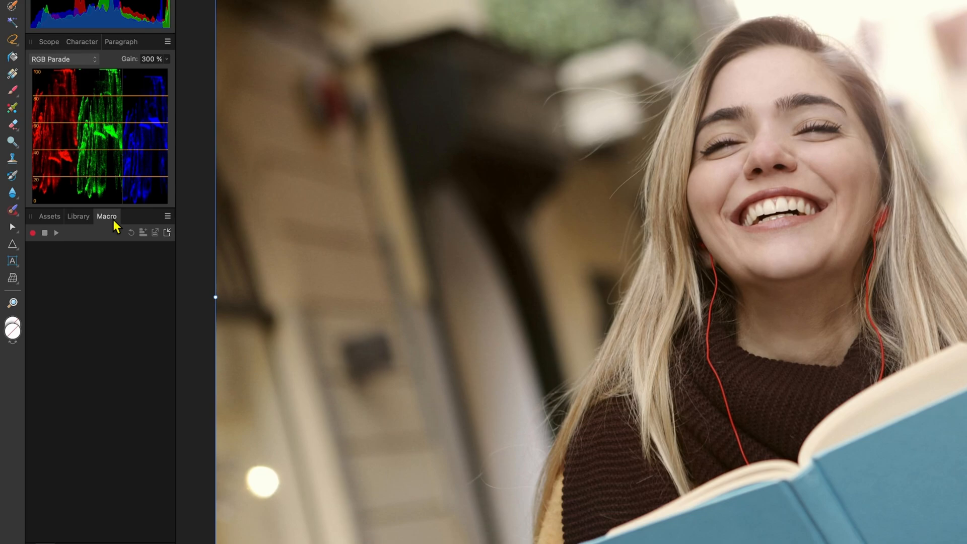
- Show the Macro panel through the Window studio panel list
{"action": "left_click", "coordinate": [385, 6]}
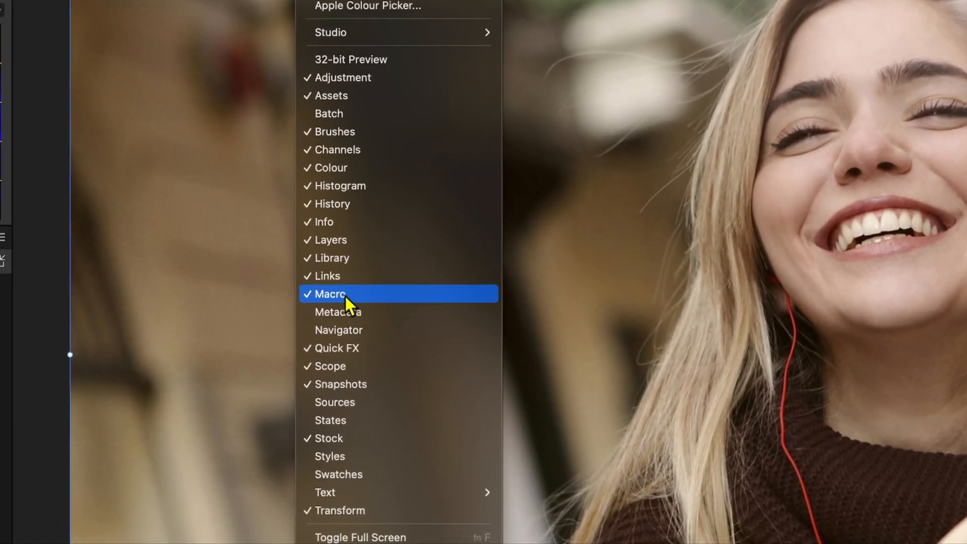
{"action": "left_click", "coordinate": [331, 293]}
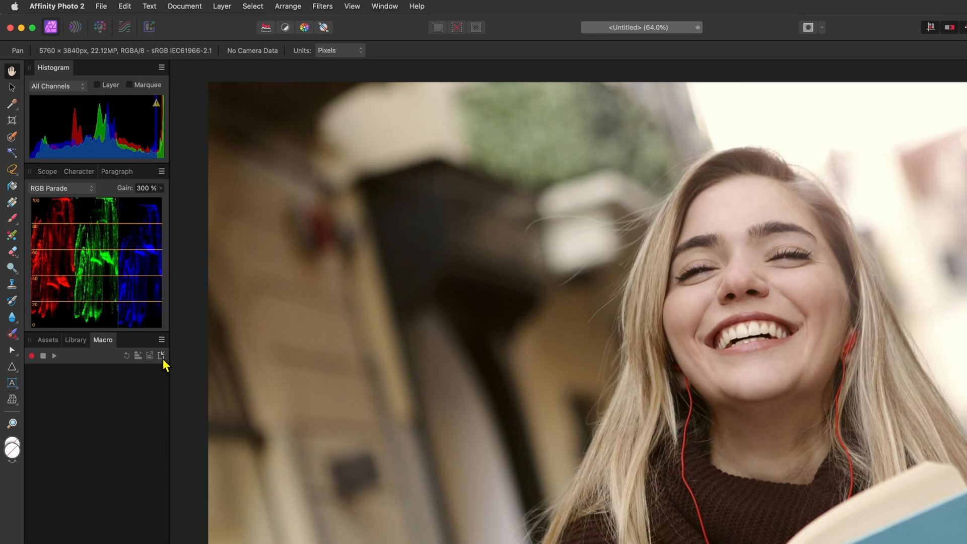
- Load GF-DupSoftBlend.afmacro with its Duplicate, Set blend mode and Set blend ranges steps
{"action": "left_click", "coordinate": [162, 356]}
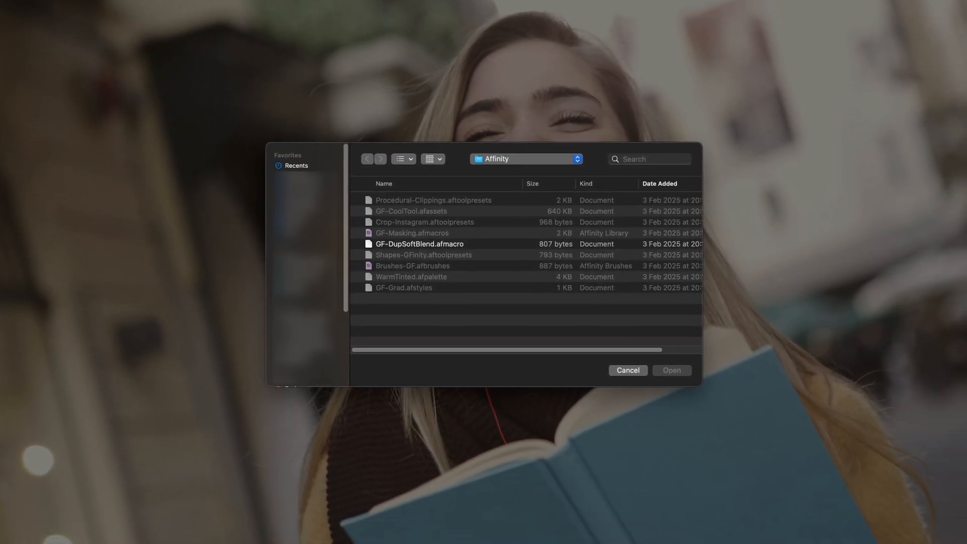
{"action": "left_click", "coordinate": [419, 244]}
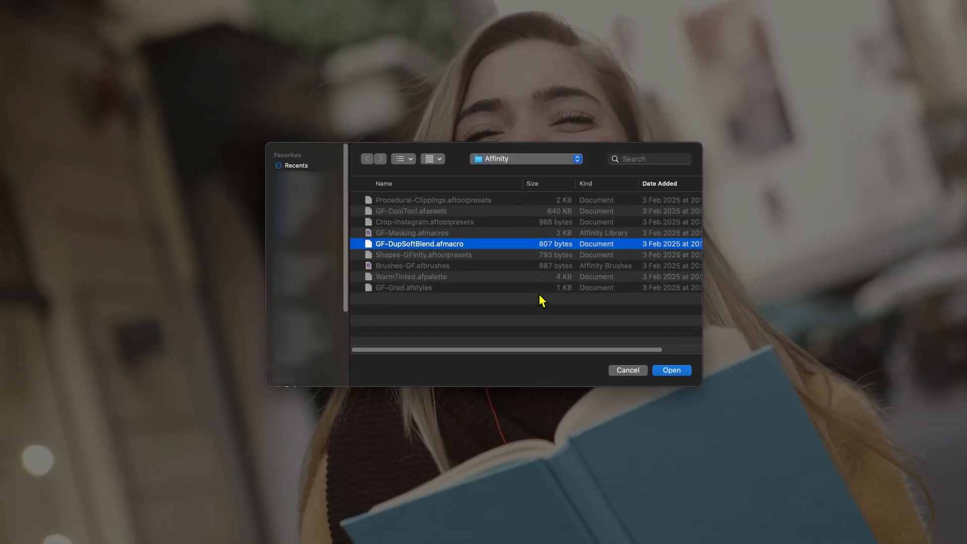
{"action": "left_click", "coordinate": [671, 369]}
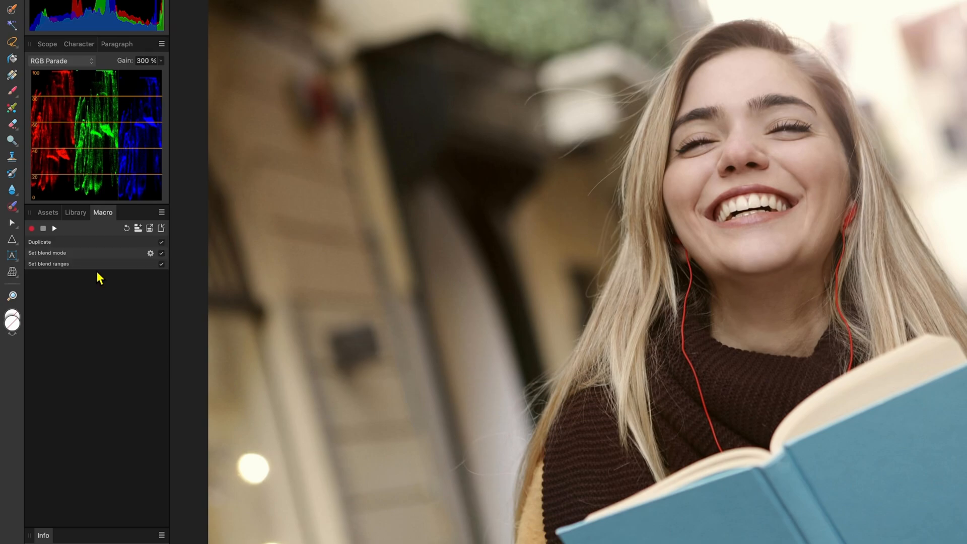
{"action": "mouse_move", "coordinate": [100, 278]}
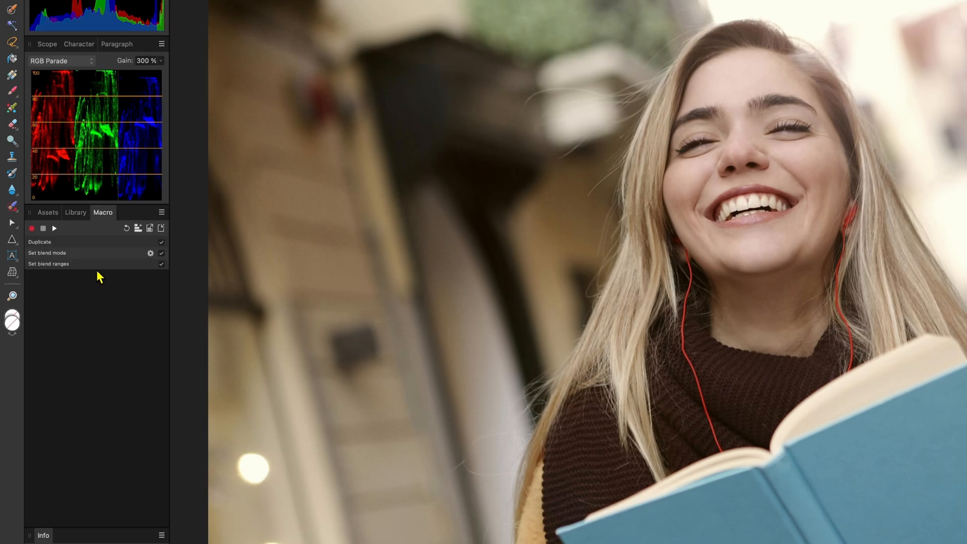
{"action": "mouse_move", "coordinate": [73, 255]}
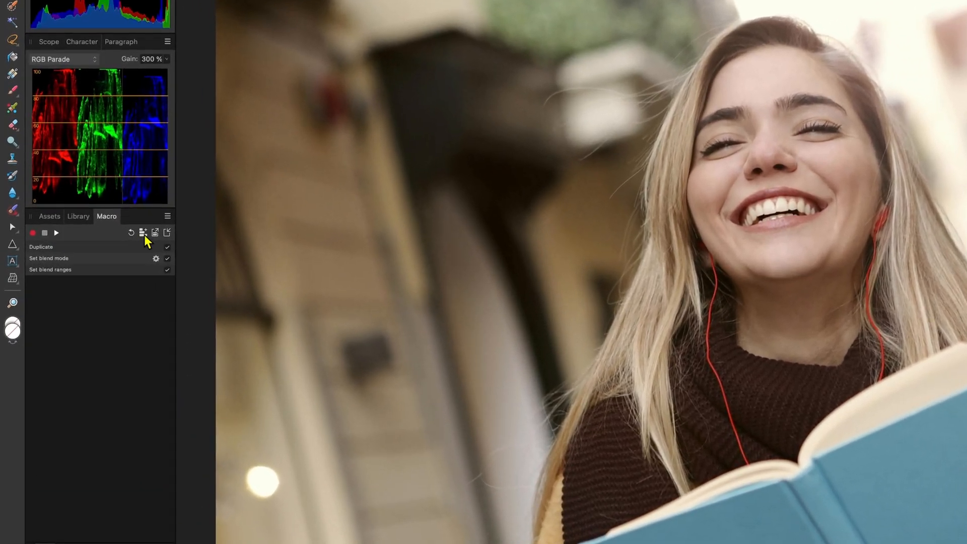
{"action": "left_click", "coordinate": [141, 232]}
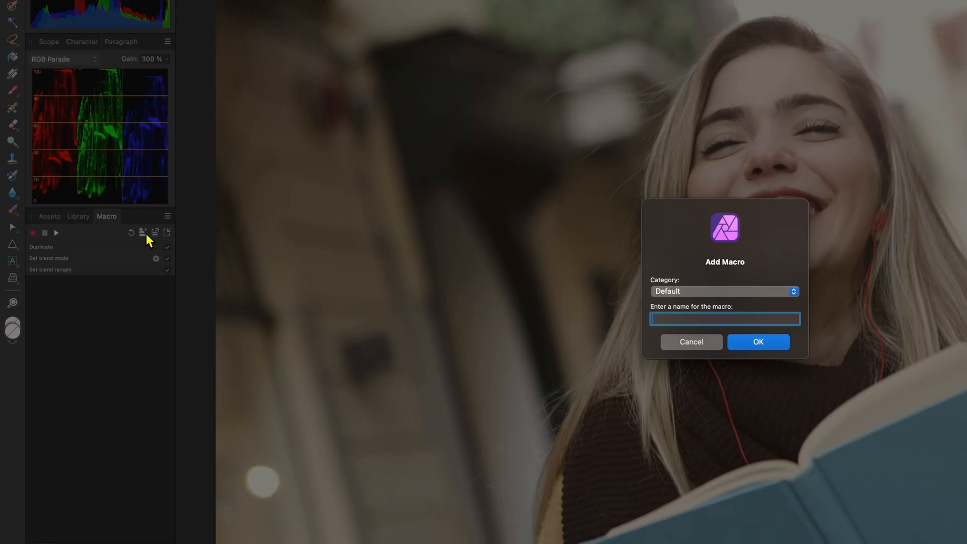
{"action": "left_click", "coordinate": [691, 341]}
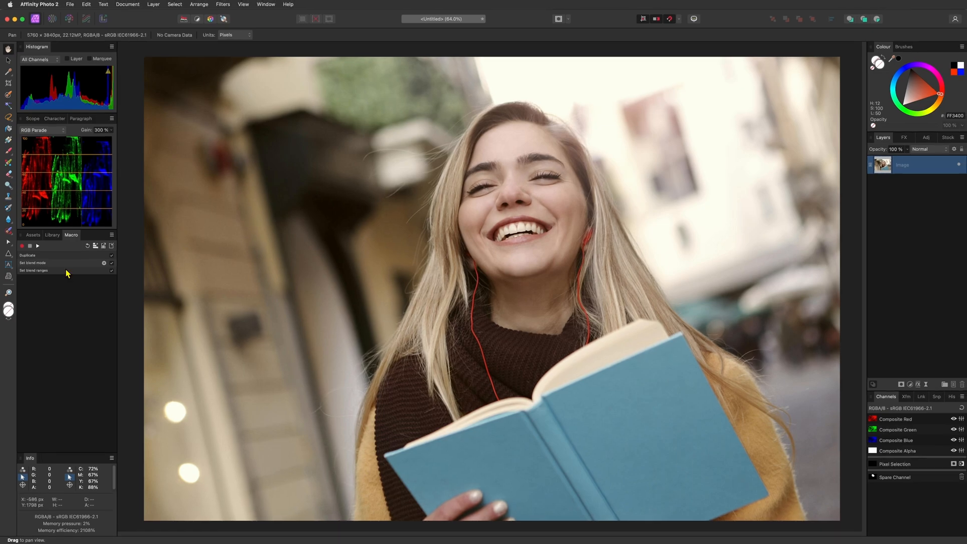
{"action": "left_click", "coordinate": [52, 235]}
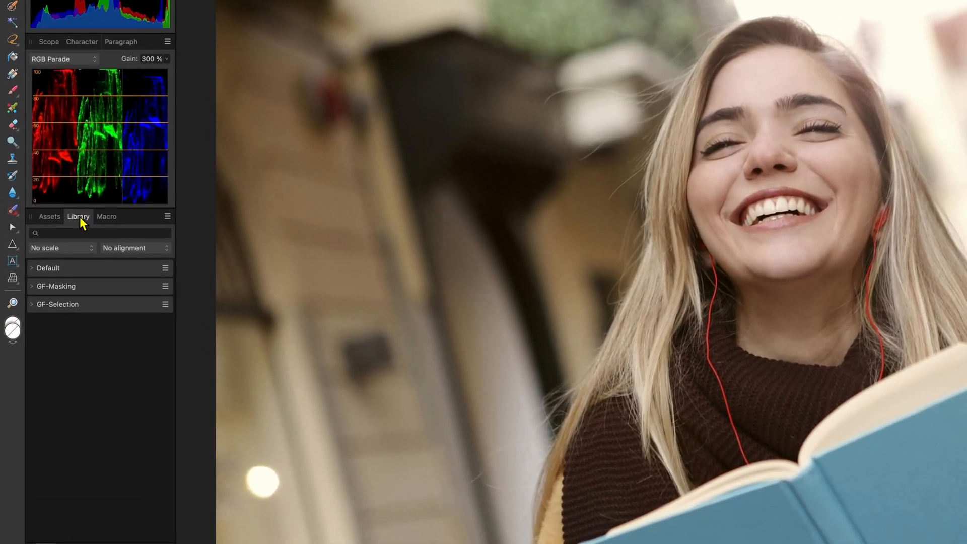
- Confirm the Library panel stays shown through the Window studio panel list
{"action": "left_click", "coordinate": [399, 7]}
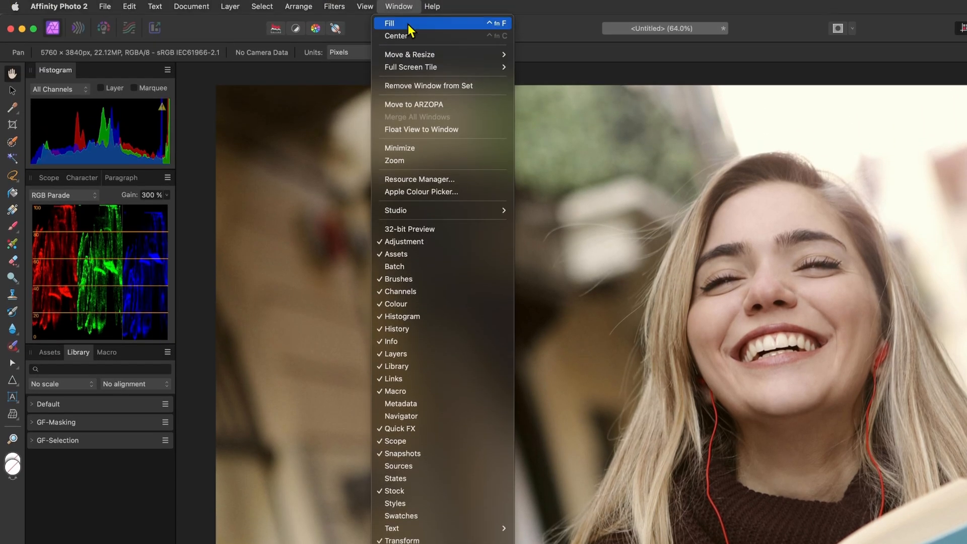
{"action": "mouse_move", "coordinate": [413, 366]}
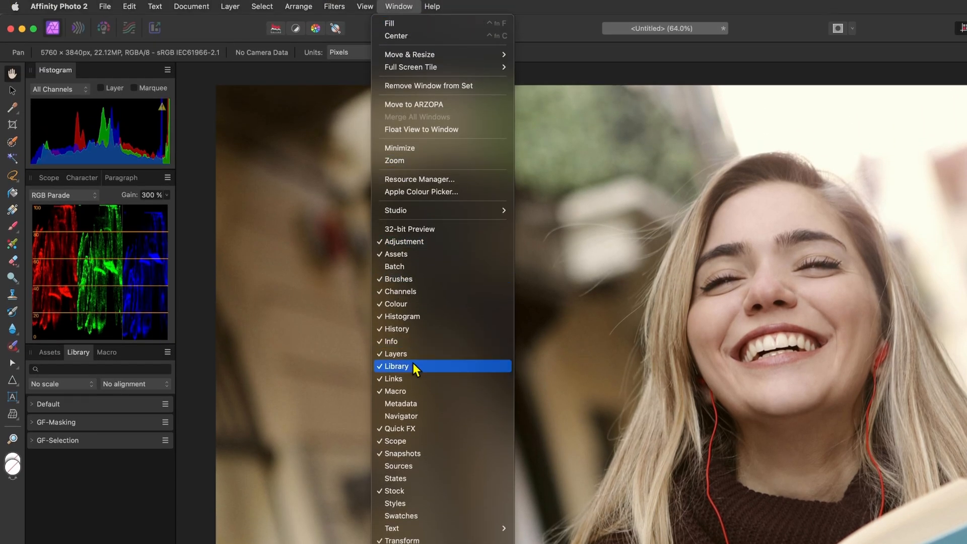
{"action": "left_click", "coordinate": [394, 367]}
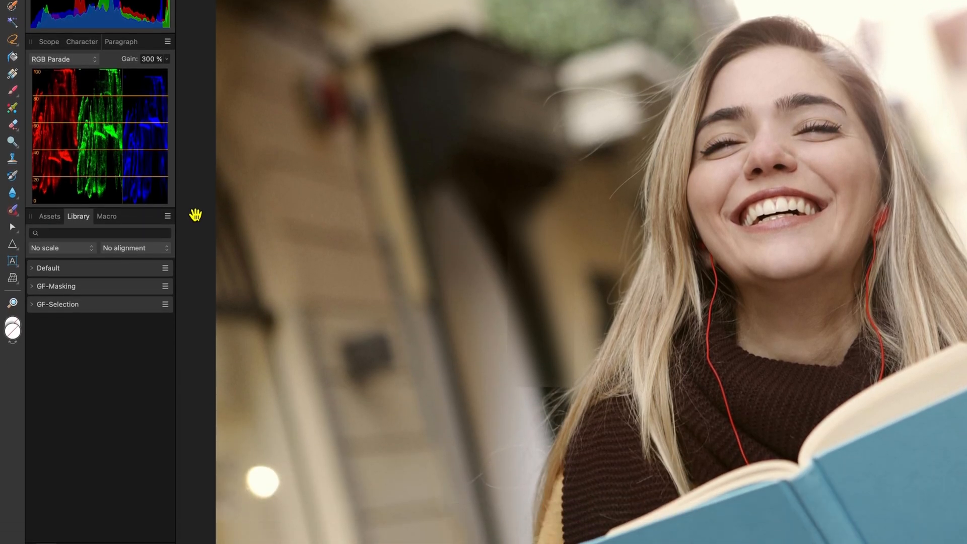
{"action": "mouse_move", "coordinate": [172, 224]}
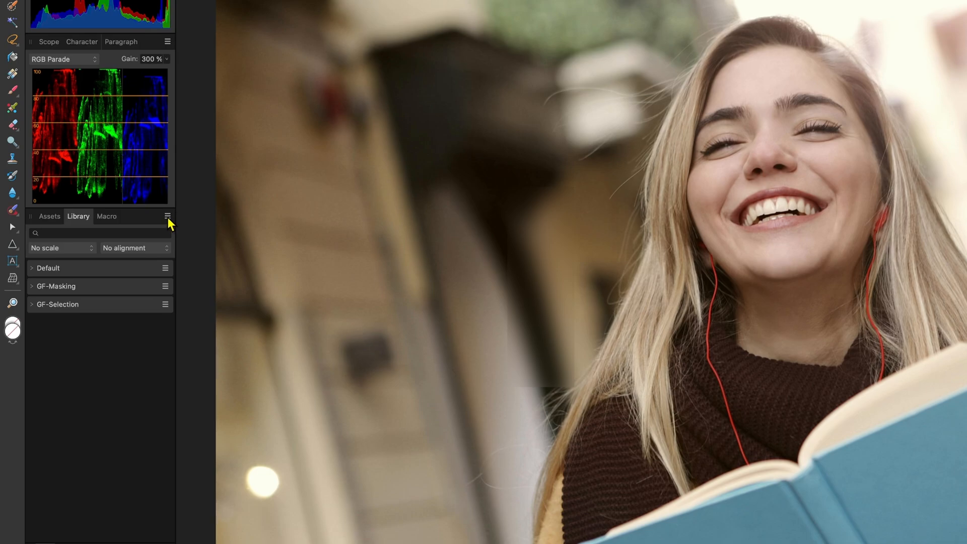
- Import GF-Masking.afmacros into the Library as GF-Masking 2 holding the BW Mask macro
{"action": "left_click", "coordinate": [167, 216]}
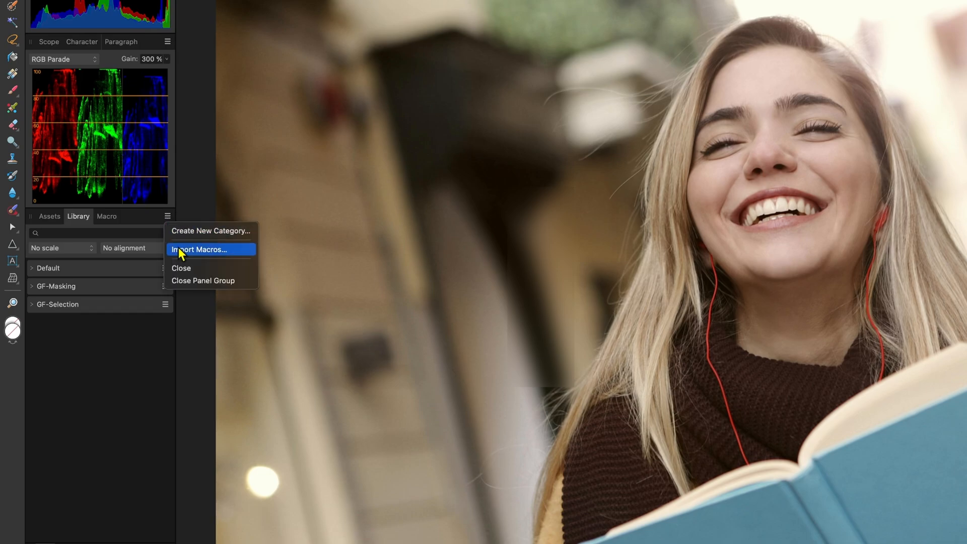
{"action": "left_click", "coordinate": [199, 249]}
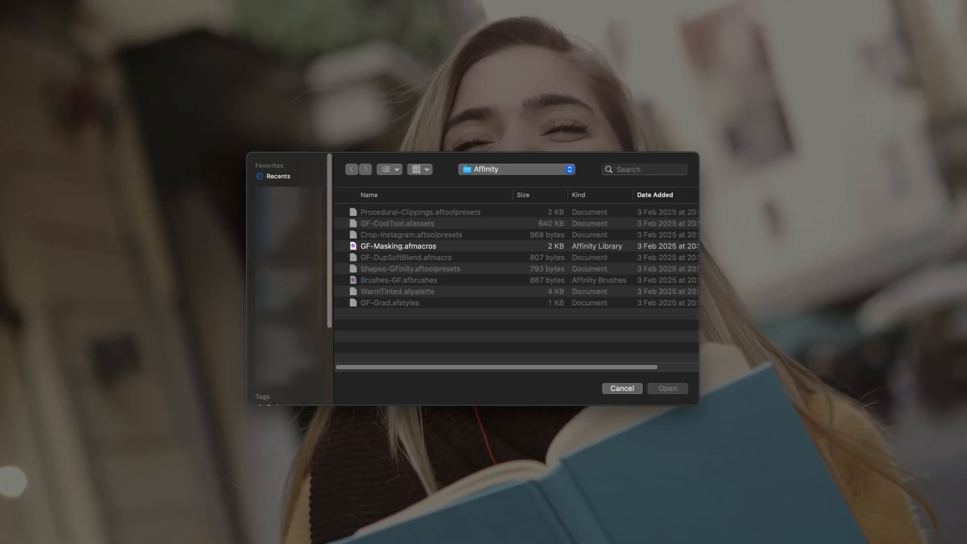
{"action": "left_click", "coordinate": [398, 245]}
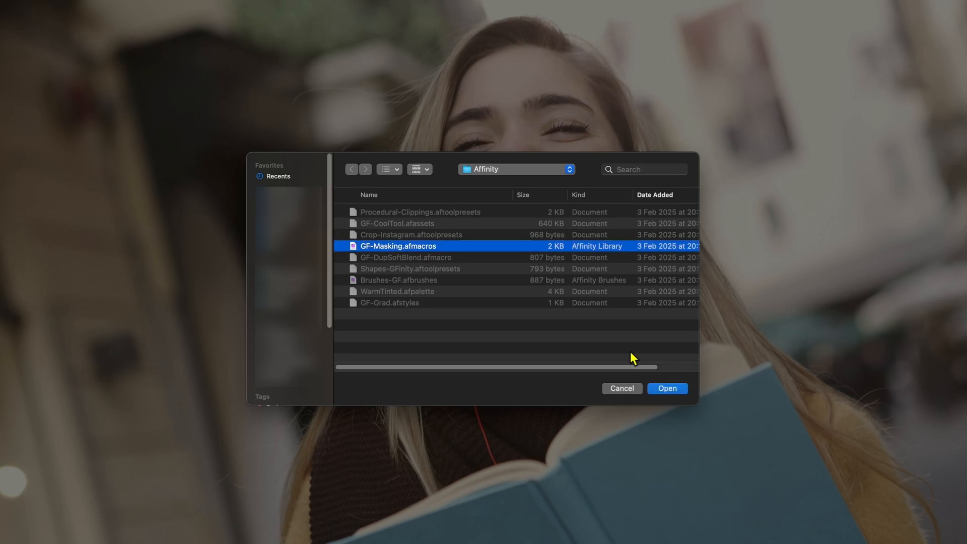
{"action": "left_click", "coordinate": [667, 387]}
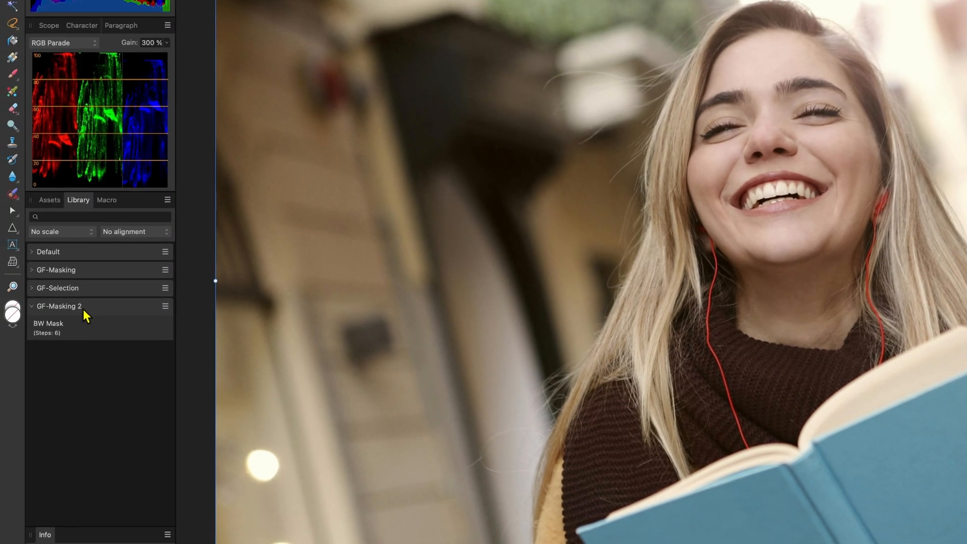
{"action": "left_click", "coordinate": [31, 306]}
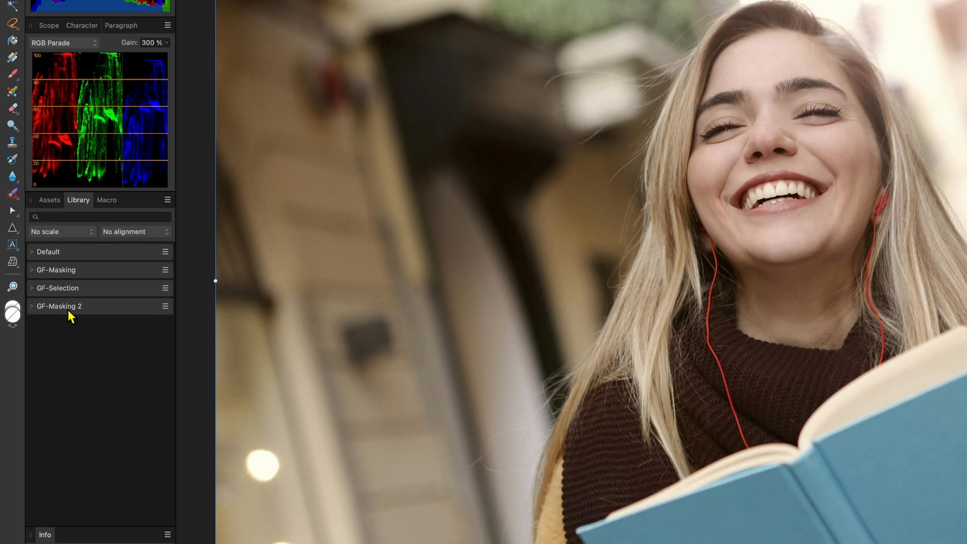
{"action": "left_click", "coordinate": [31, 306]}
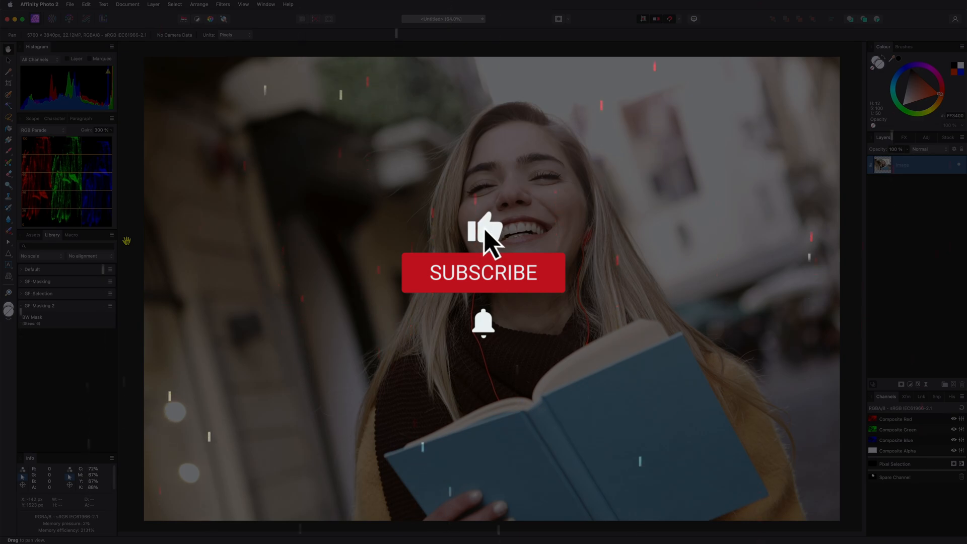
{"action": "left_click", "coordinate": [483, 273]}
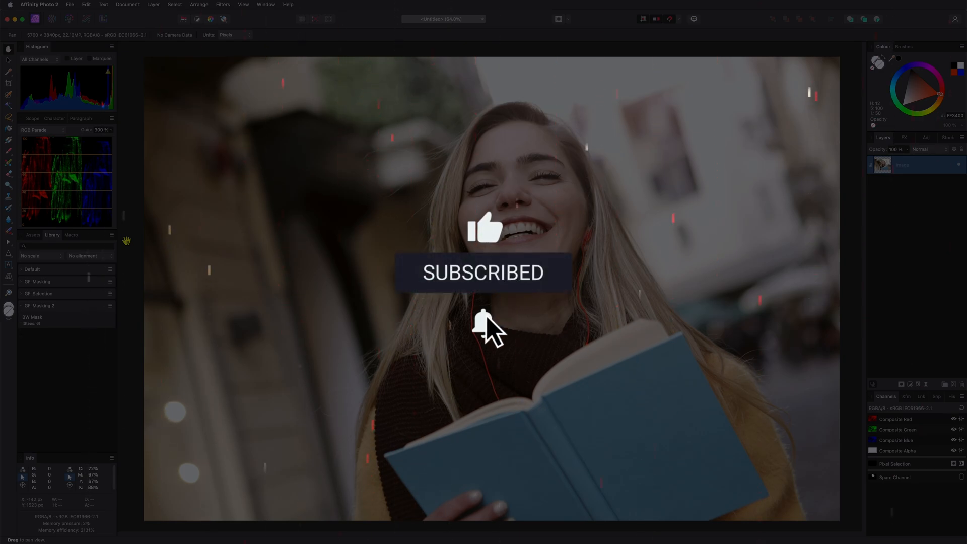